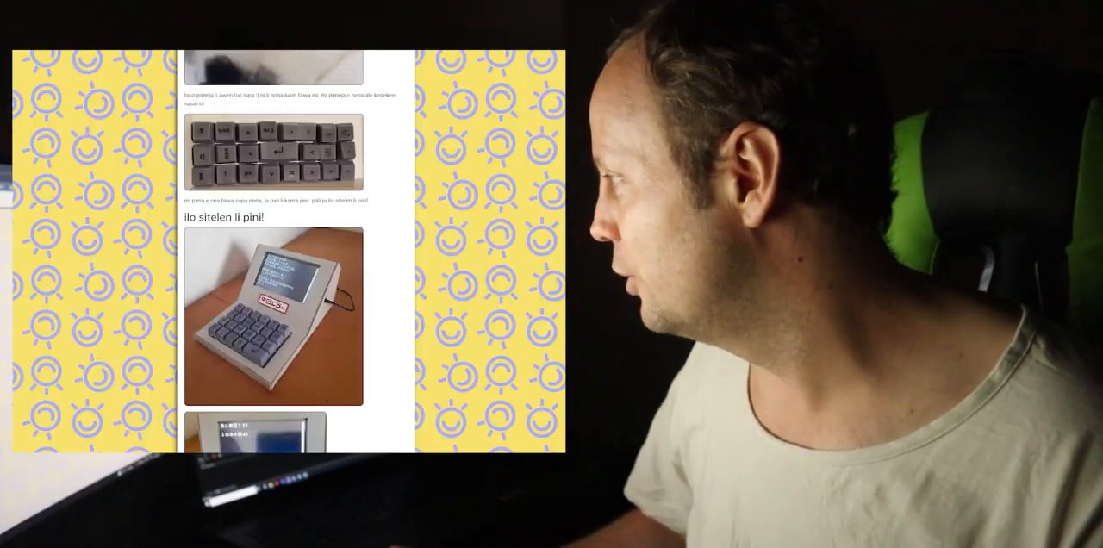
pyautogui.scroll(-3)
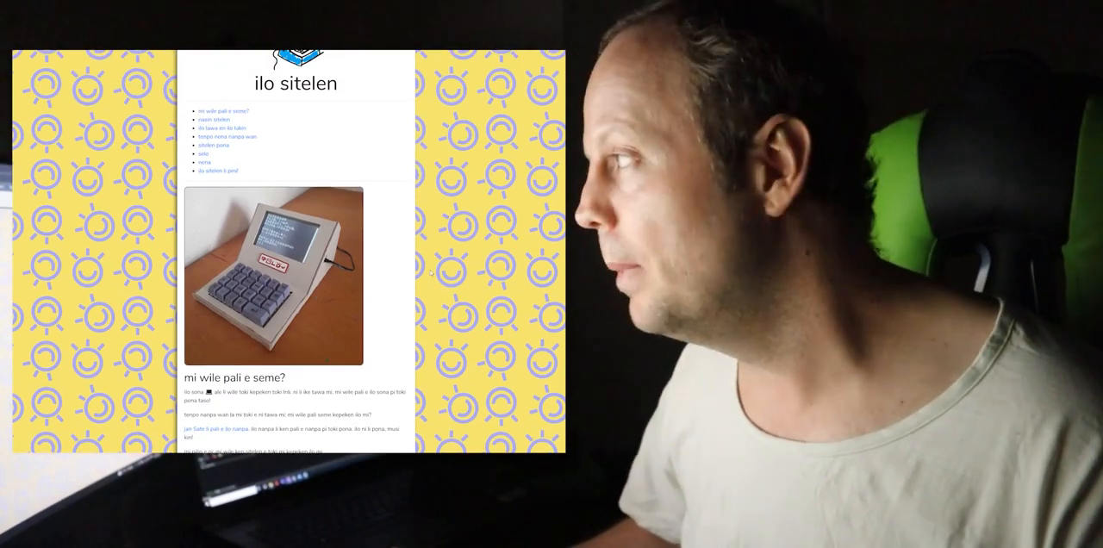
pyautogui.scroll(-3)
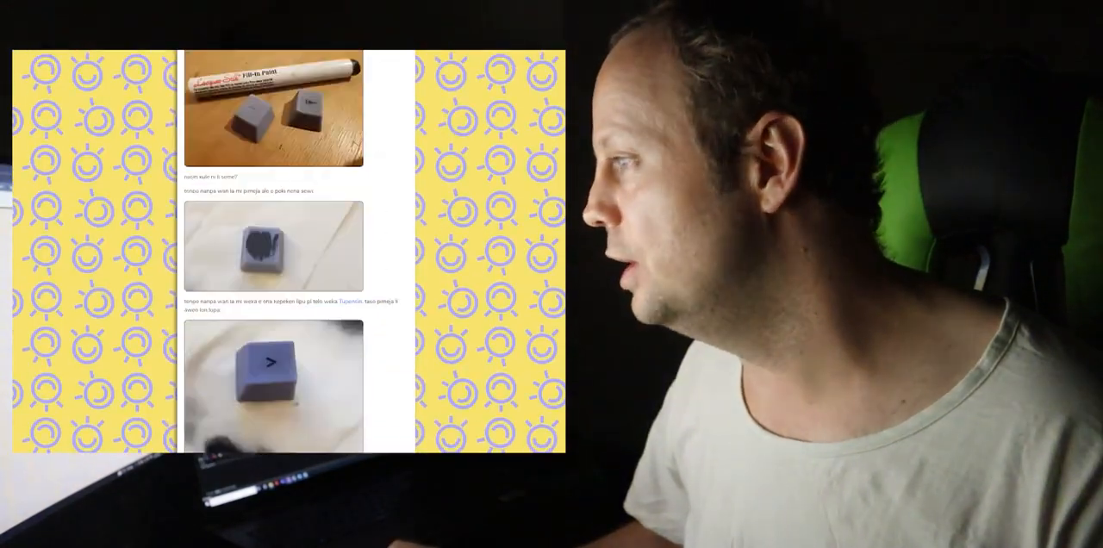
pyautogui.scroll(-3)
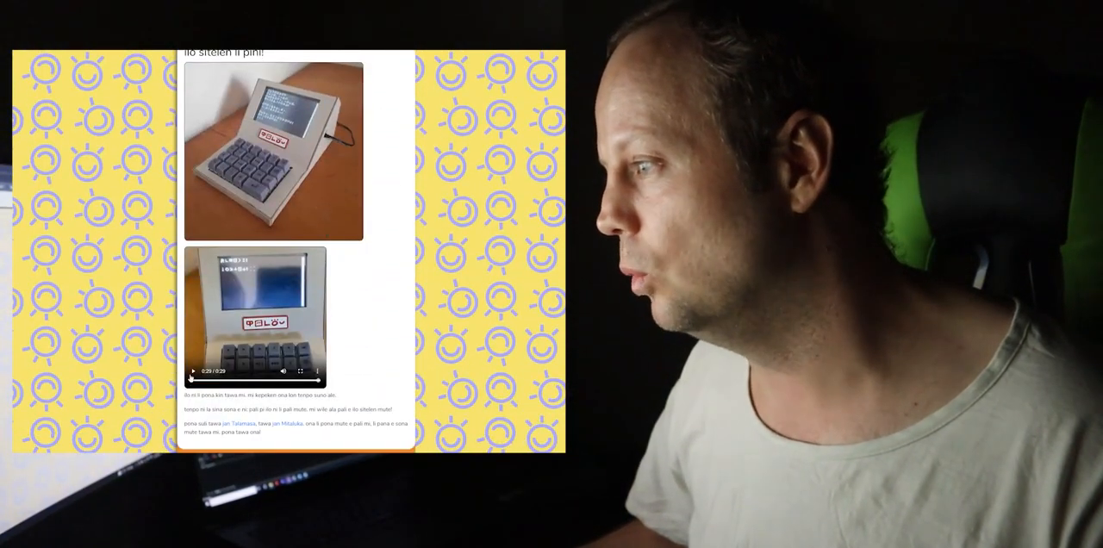